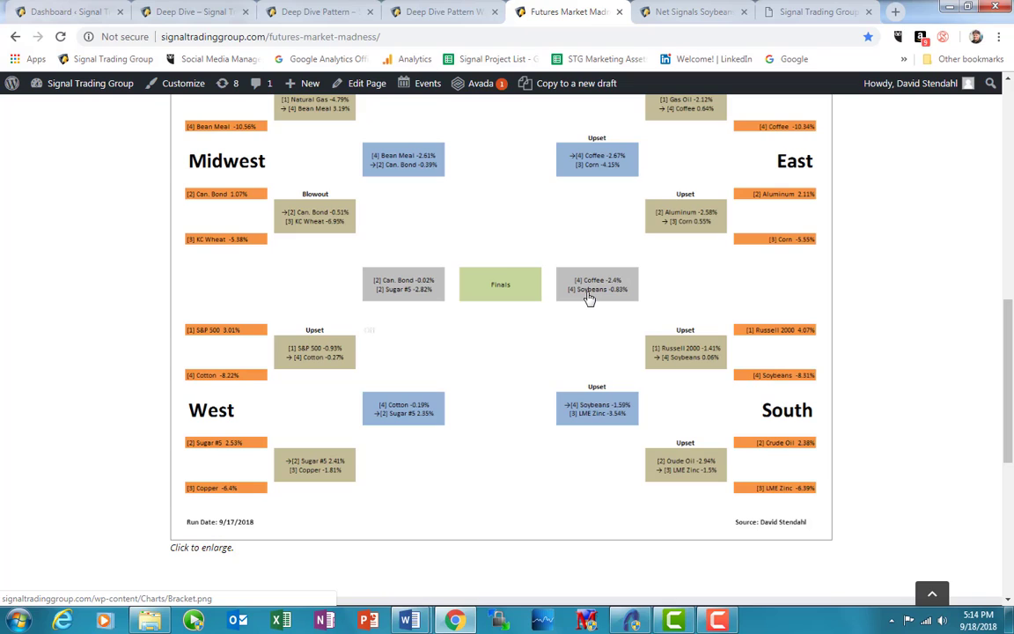
Reach the Video Blog Sign-up form from the Memberships menu on the homepage.
scroll("up", 3)
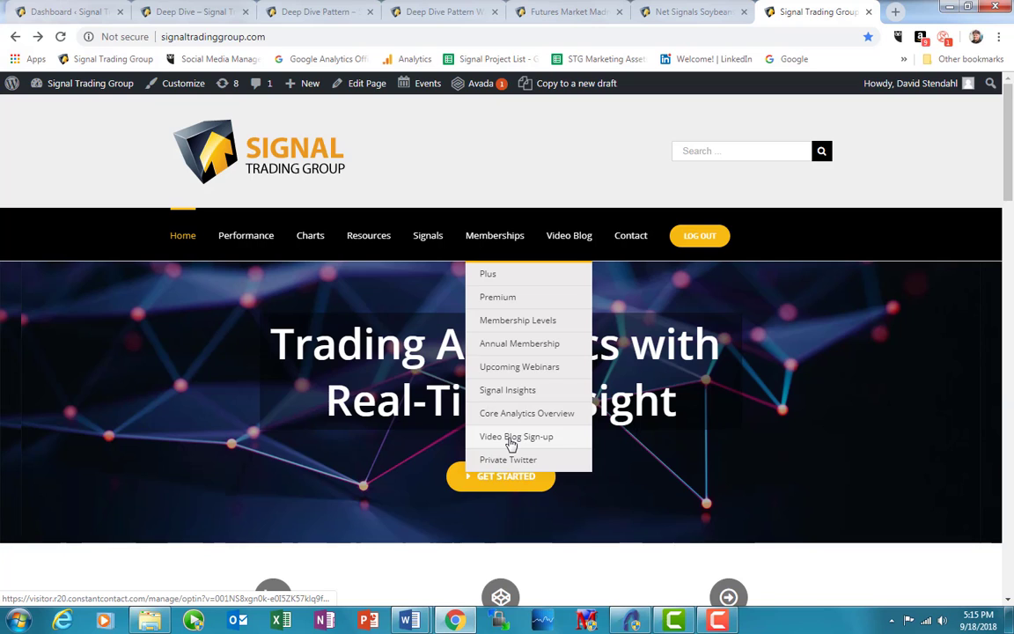
left_click(514, 437)
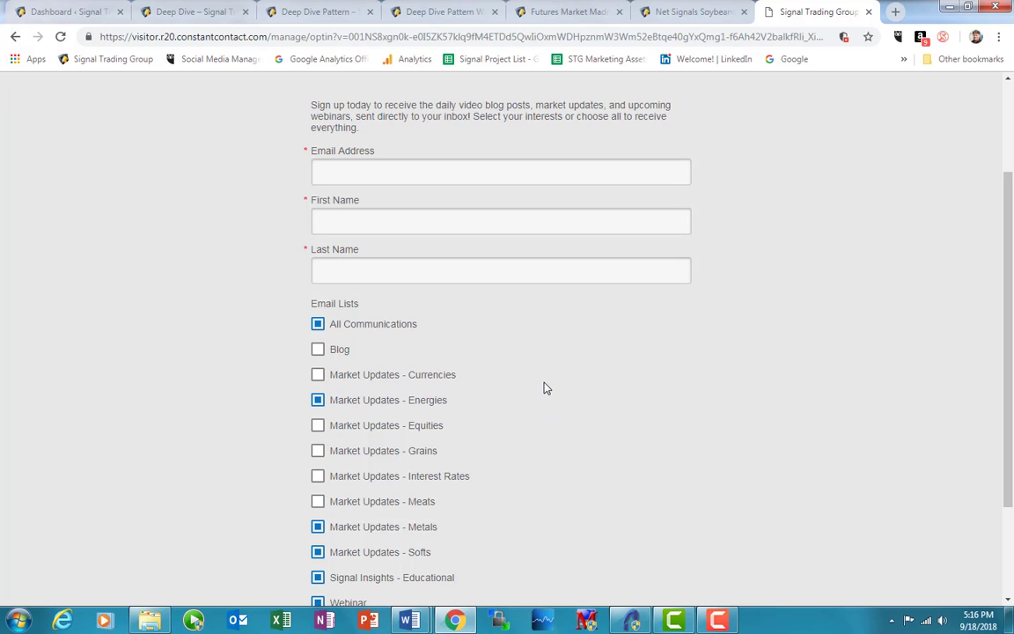
mouse_move(669, 365)
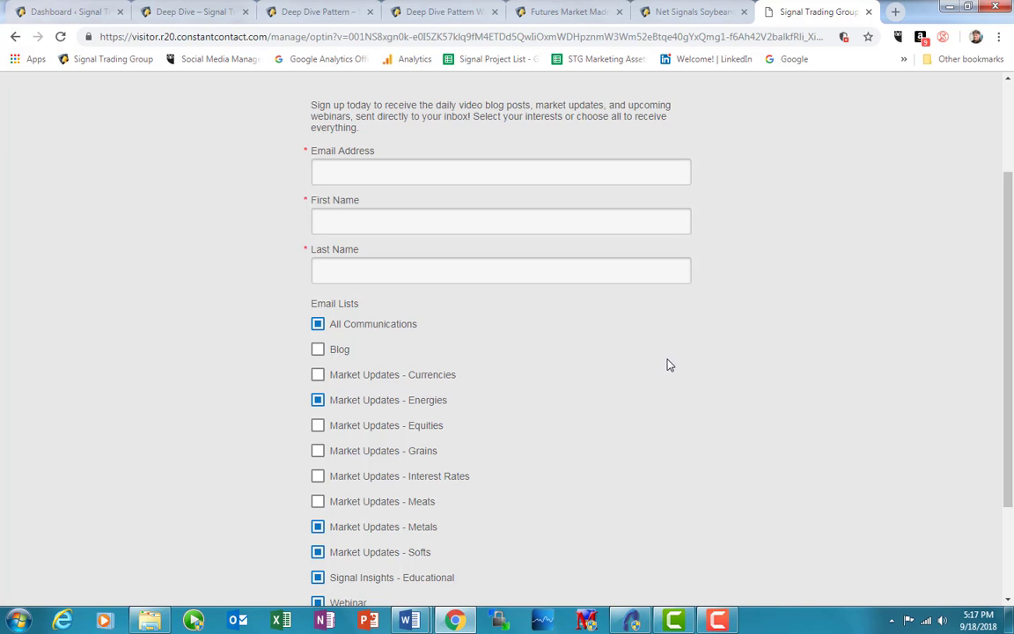